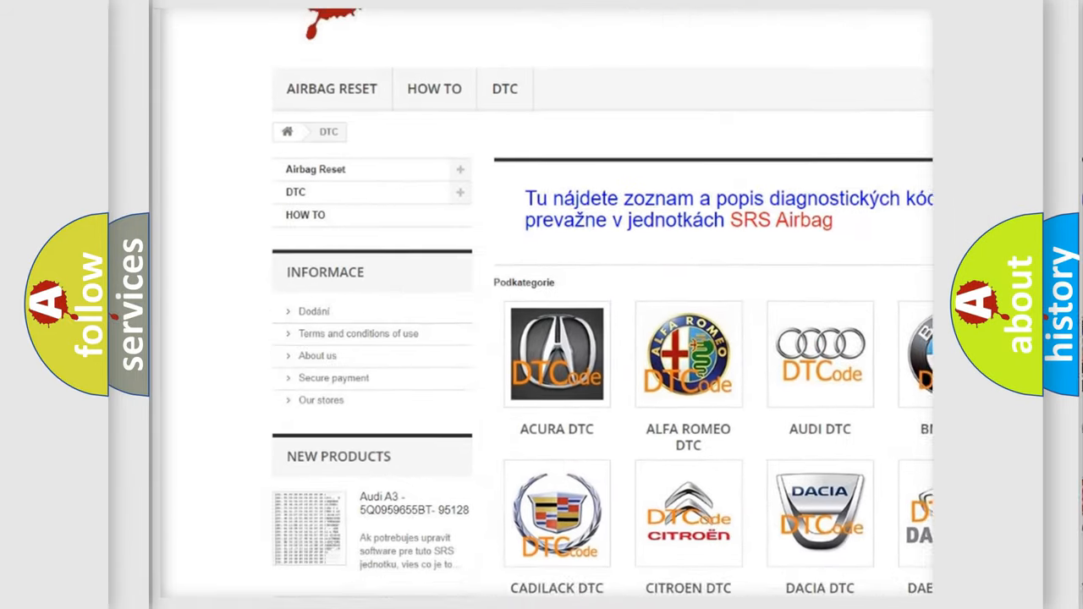
scroll(down, 3)
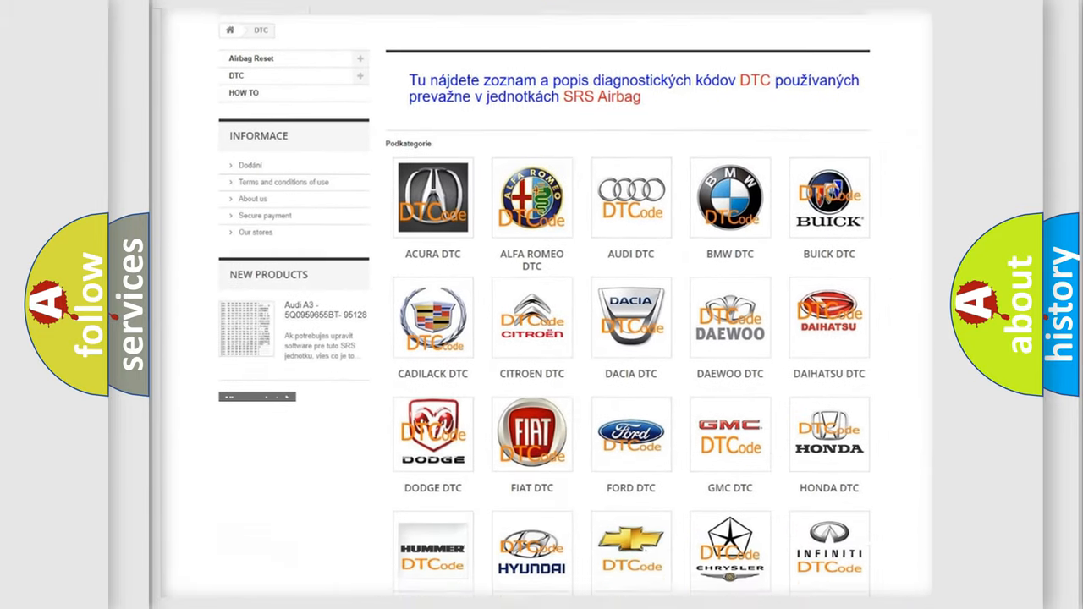
scroll(down, 3)
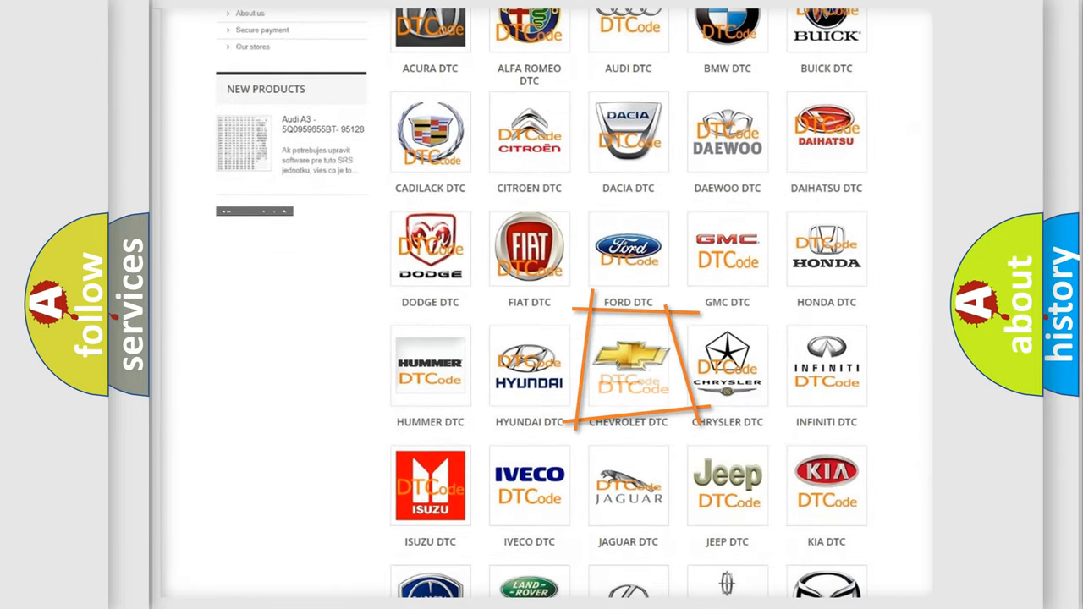